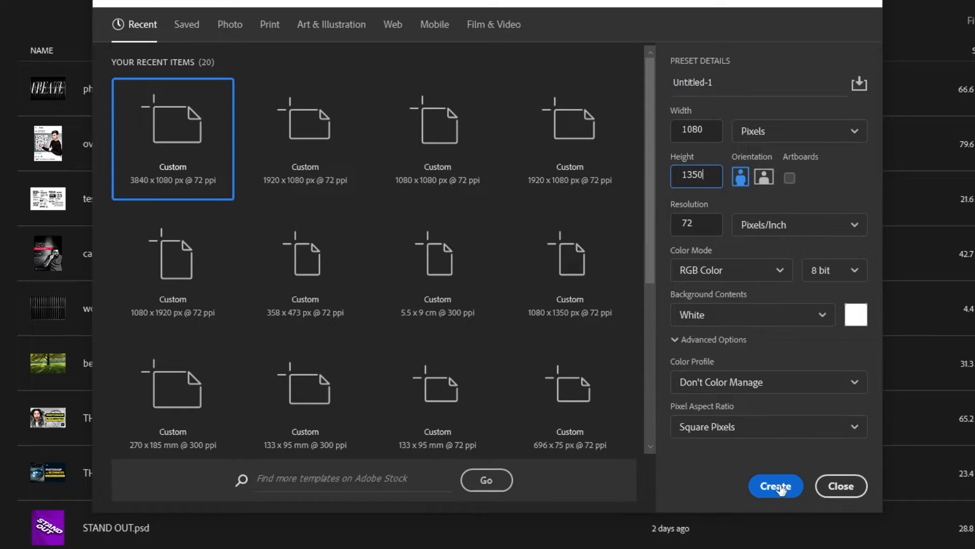
# Create the blank white 1080 × 1350 px document at 72 ppi
pyautogui.click(775, 485)
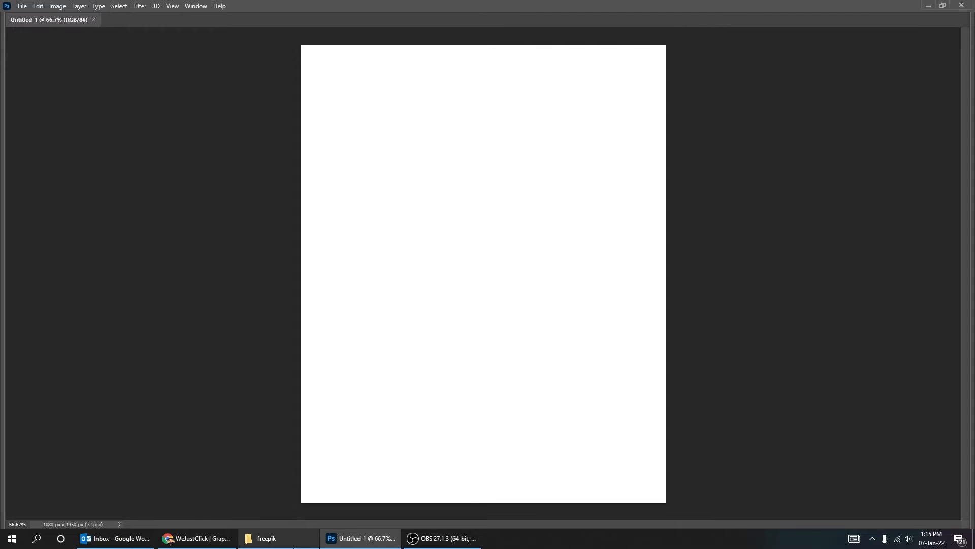
# Place the Instagram screenshot, duplicate it, and hide the white Background layer
pyautogui.click(277, 538)
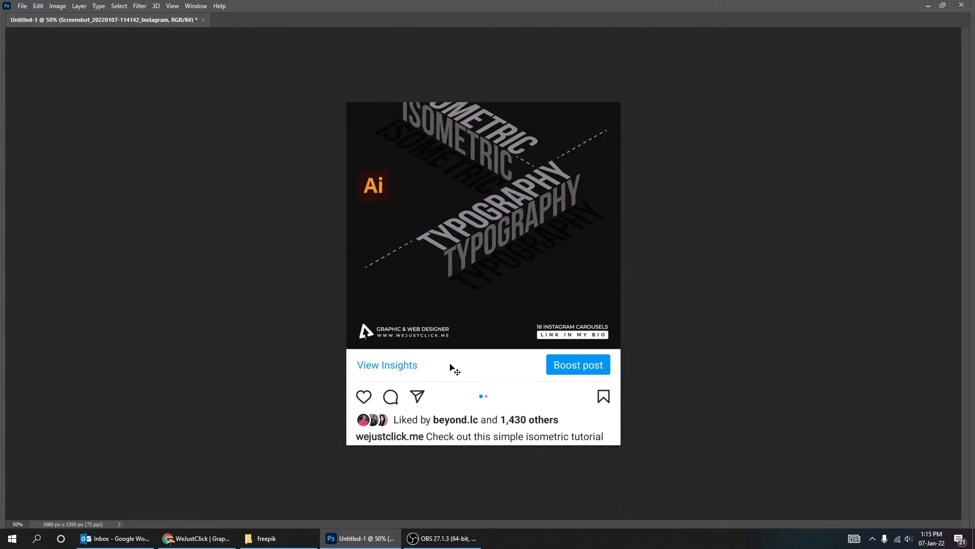
pyautogui.press('ctrl+j')
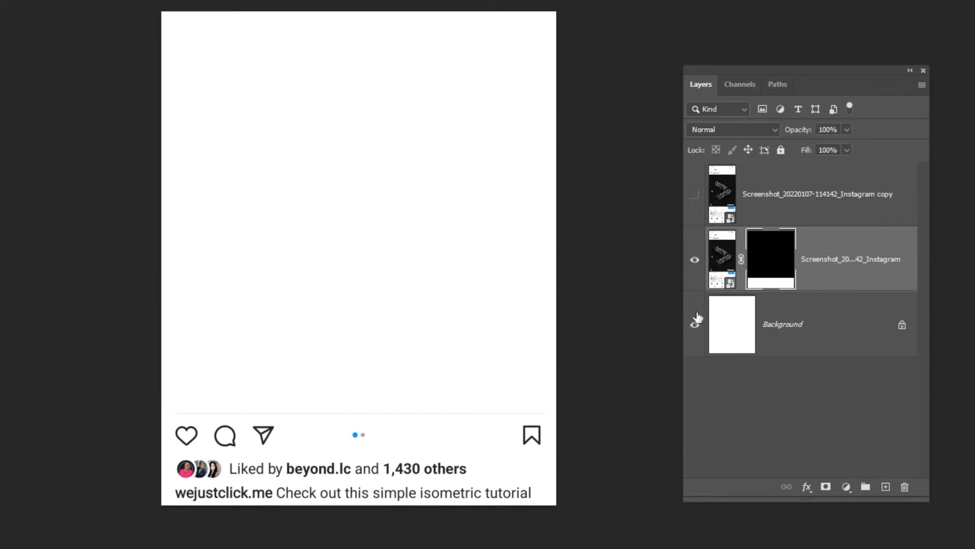
pyautogui.click(695, 317)
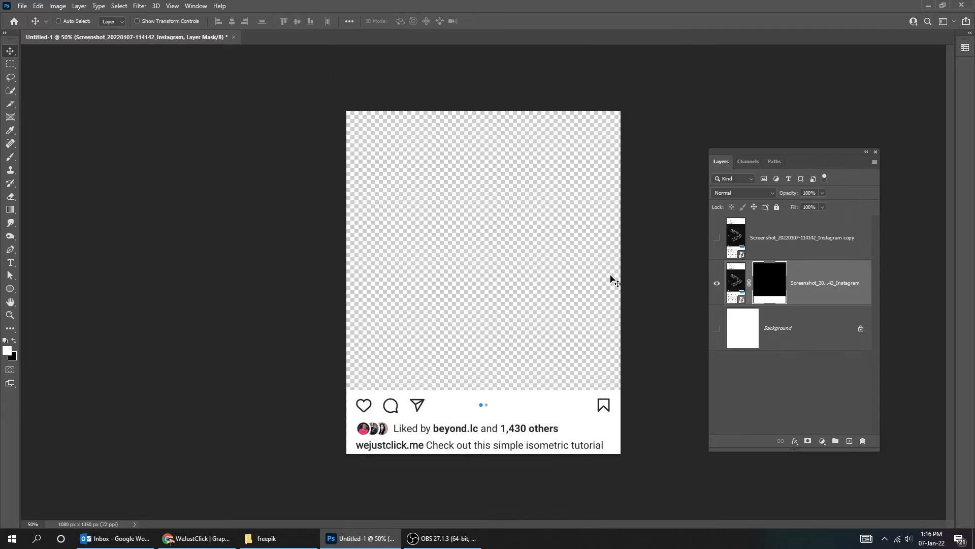
# Show the screenshot copy and mask it down to the top Posts header
pyautogui.click(717, 238)
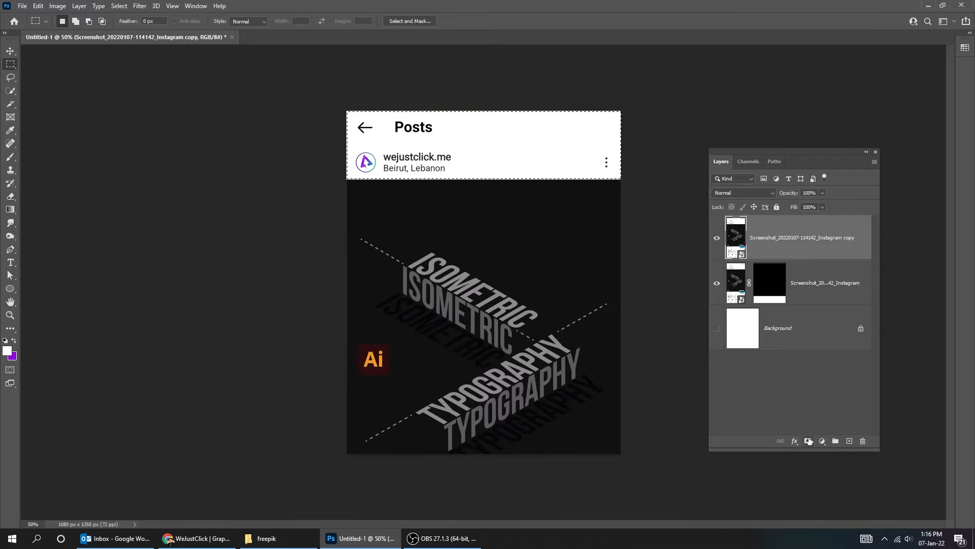
pyautogui.click(807, 442)
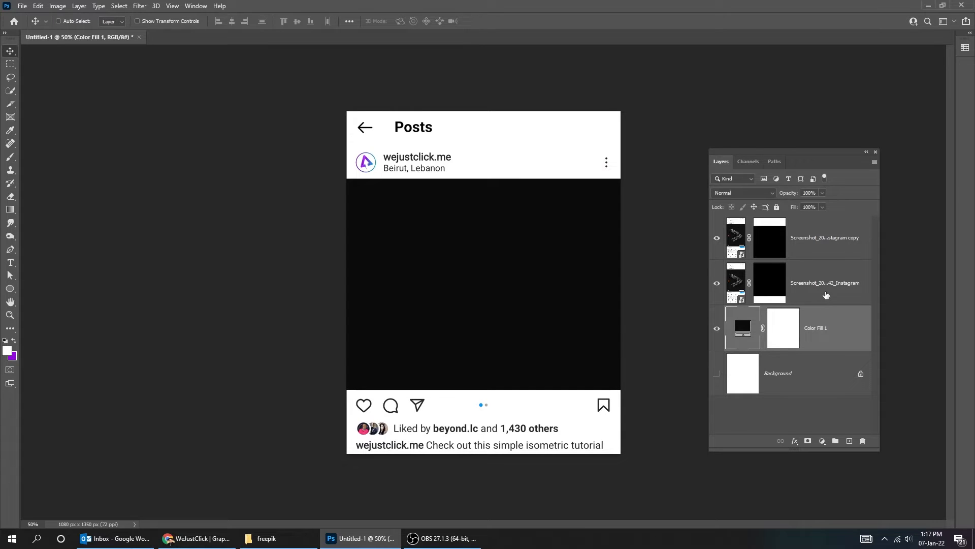
# Set the Solid Color fill layer to red in the Color Picker
pyautogui.doubleClick(742, 327)
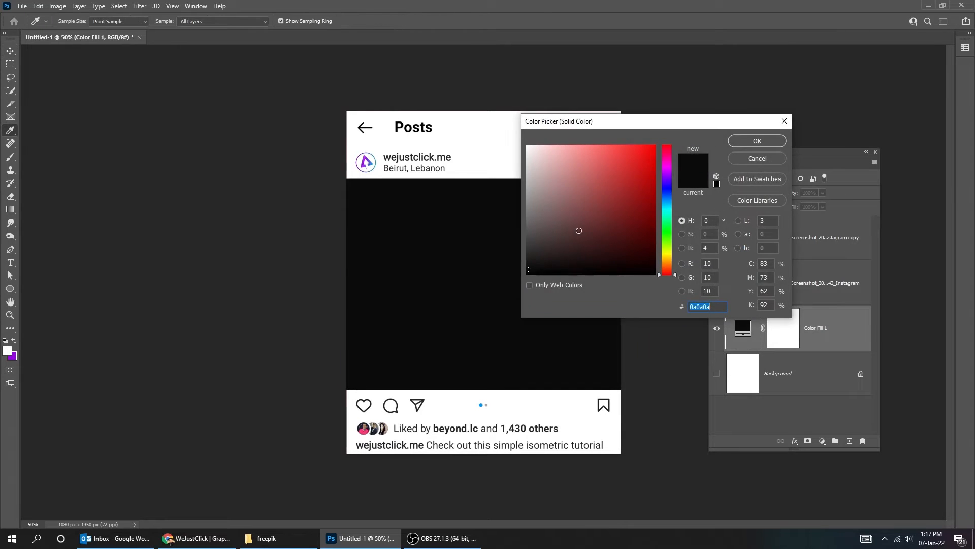
pyautogui.click(757, 141)
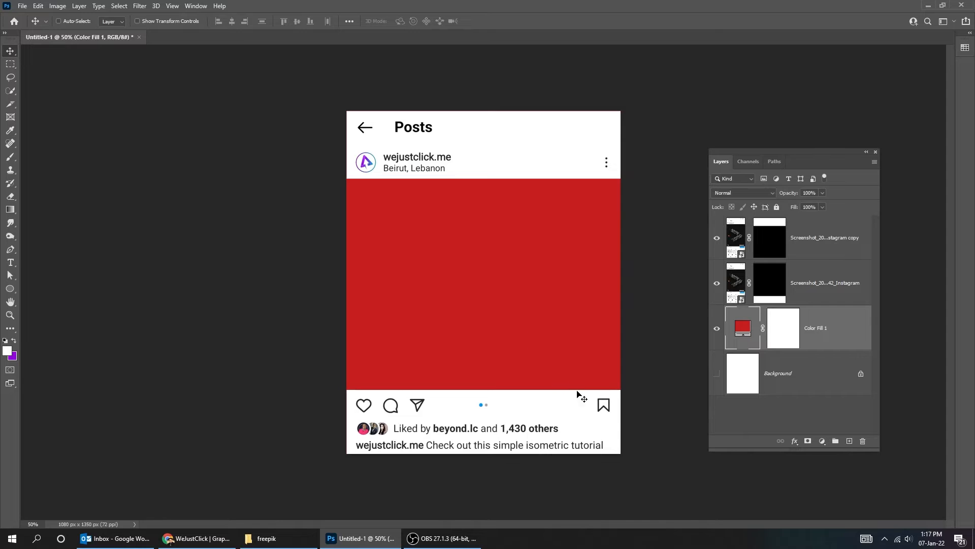
pyautogui.click(278, 538)
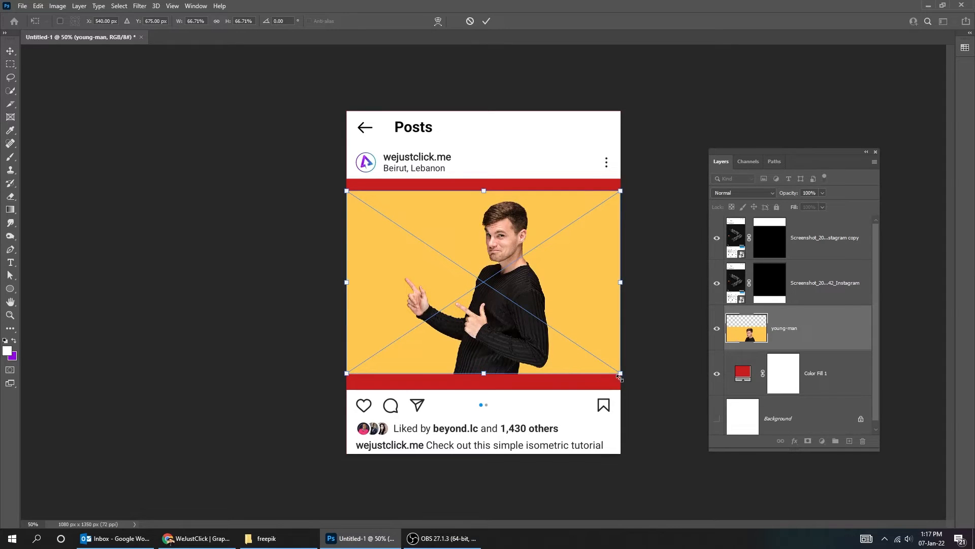
# Enlarge the young man's photo over the post and mask out his yellow backdrop
pyautogui.moveTo(620, 374); pyautogui.dragTo(697, 426)
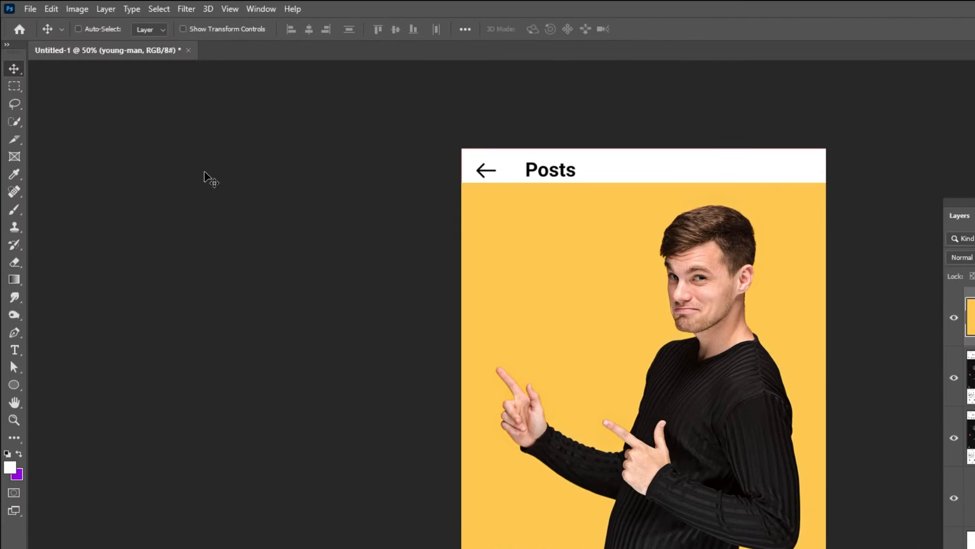
pyautogui.click(159, 8)
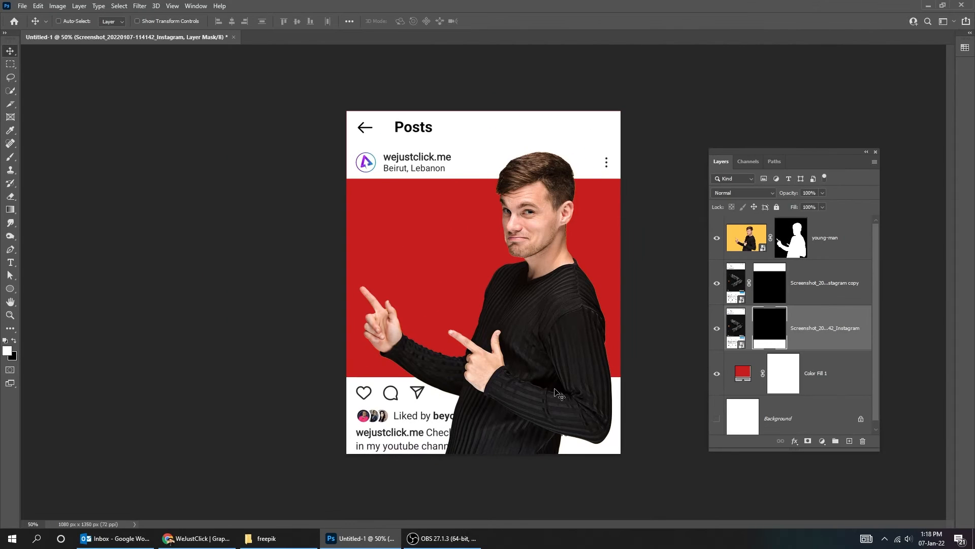
pyautogui.moveTo(748, 327)
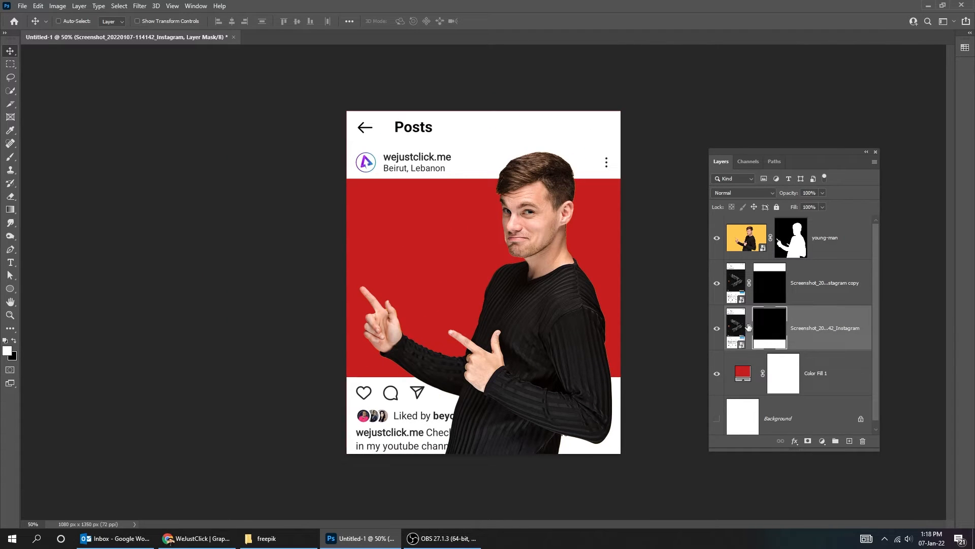
pyautogui.click(823, 237)
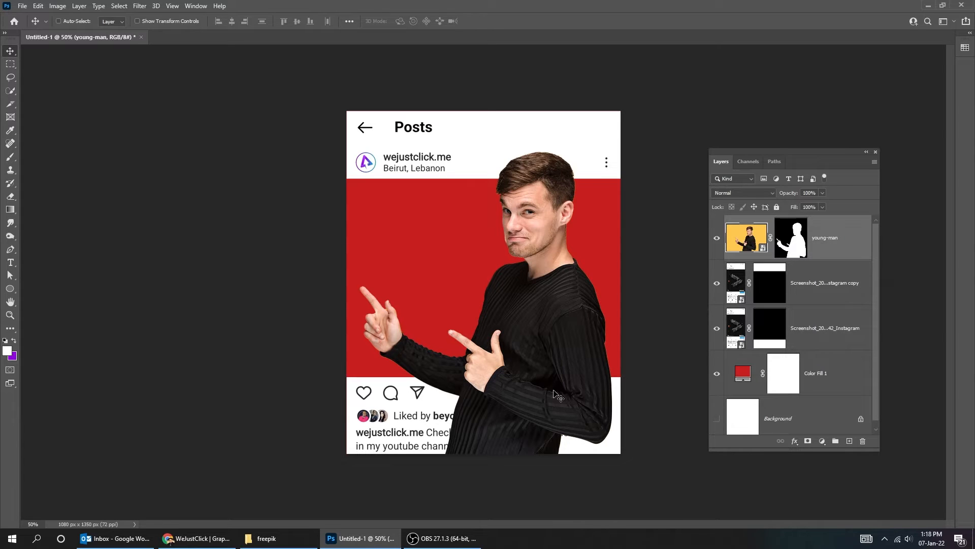
# Trace the frame edge with a Pen path and mask away the man's lower torso
pyautogui.moveTo(554, 393); pyautogui.dragTo(536, 385)
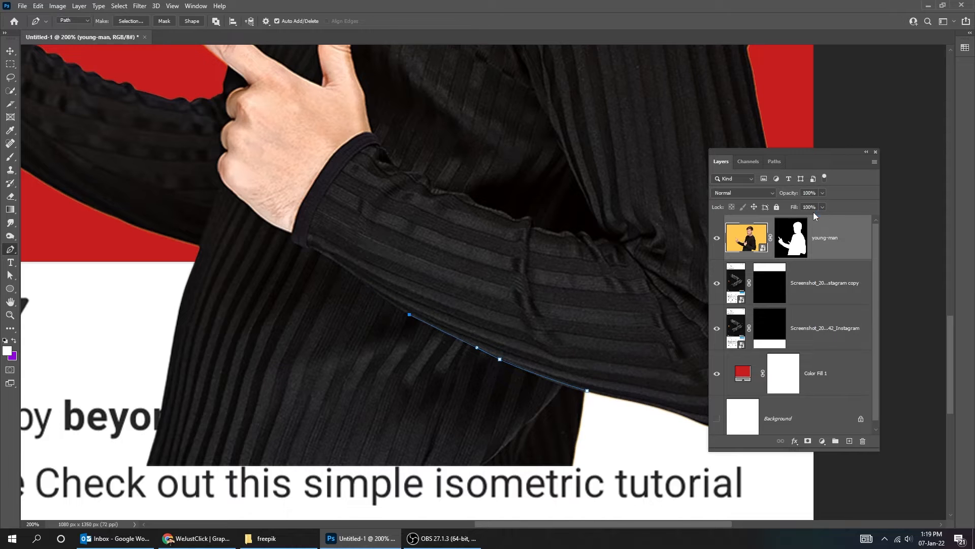
pyautogui.click(822, 207)
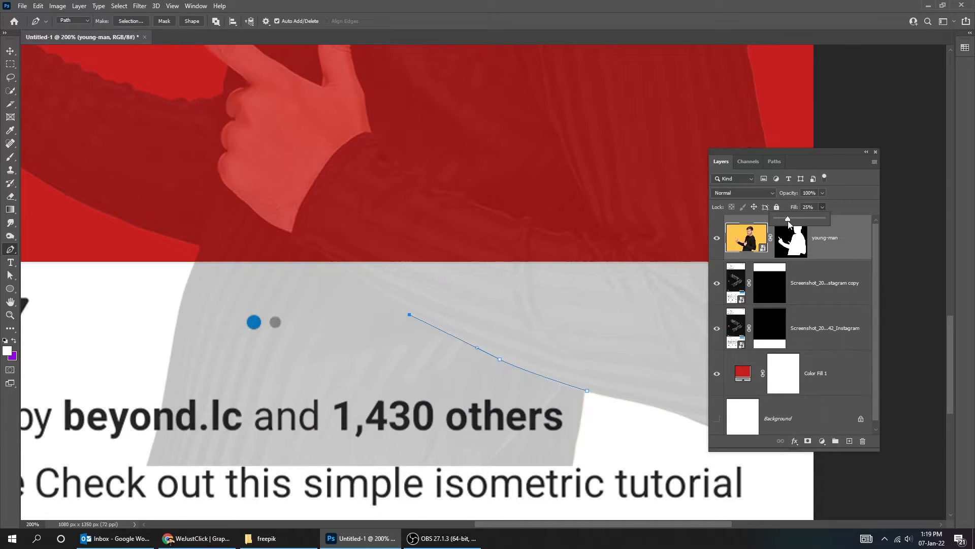
pyautogui.moveTo(788, 218); pyautogui.dragTo(810, 218)
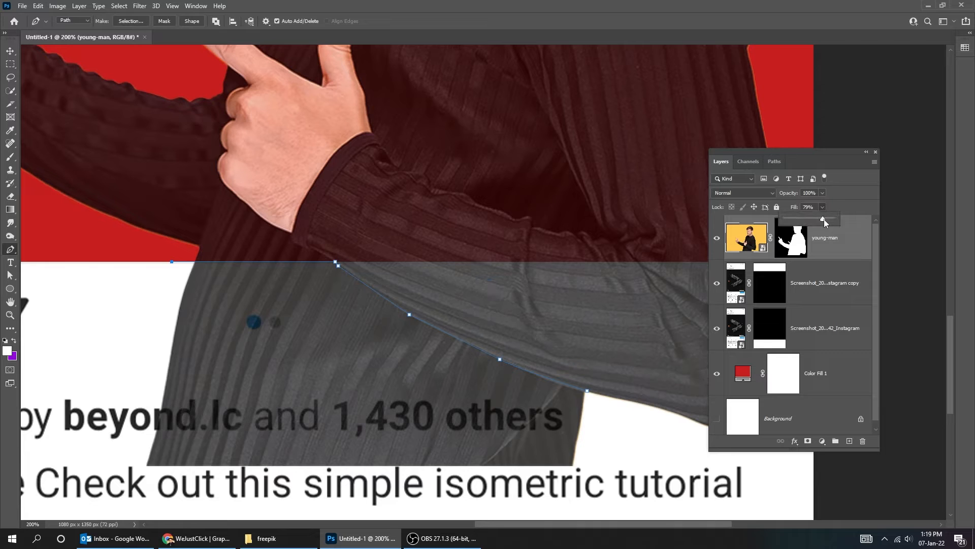
pyautogui.click(822, 206)
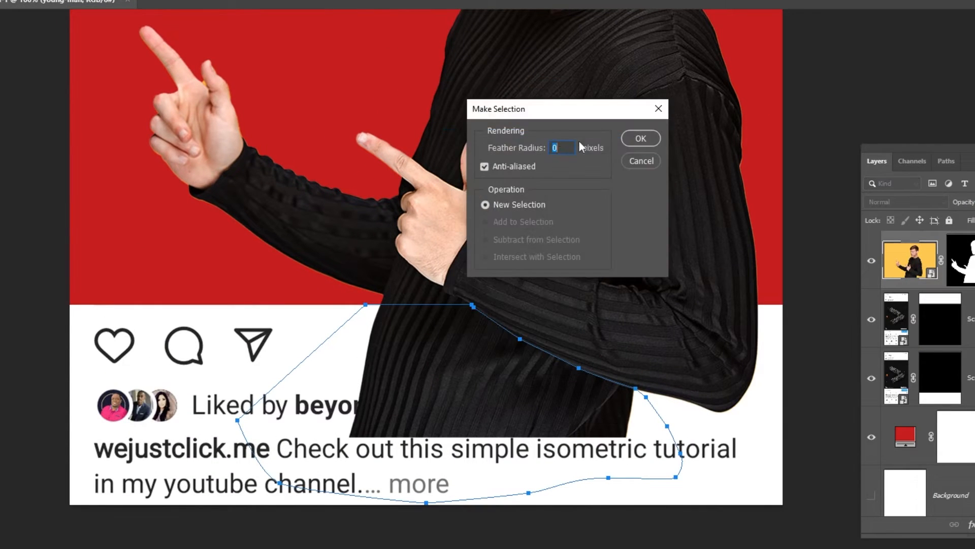
pyautogui.click(640, 138)
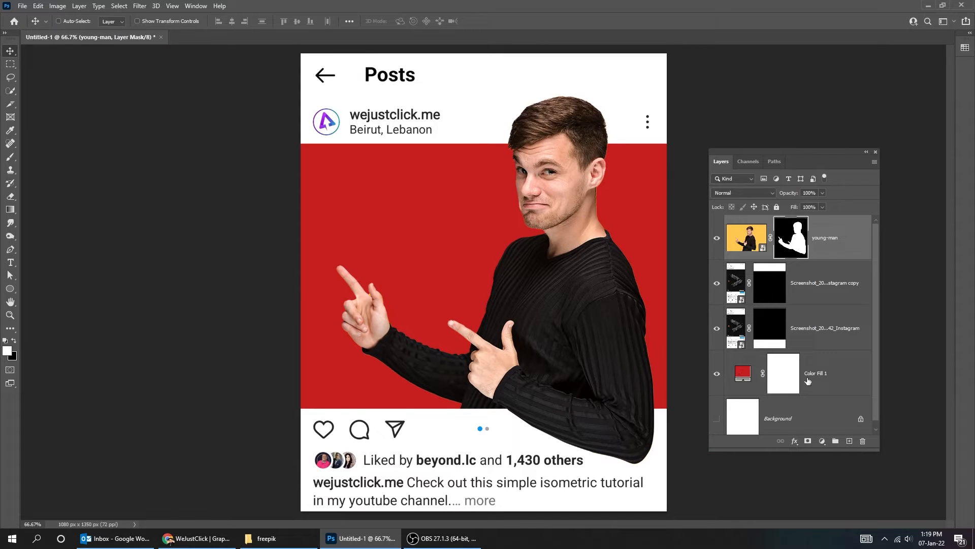
# Place the sunset sky above Color Fill 1, scaled to cover the picture area
pyautogui.click(266, 538)
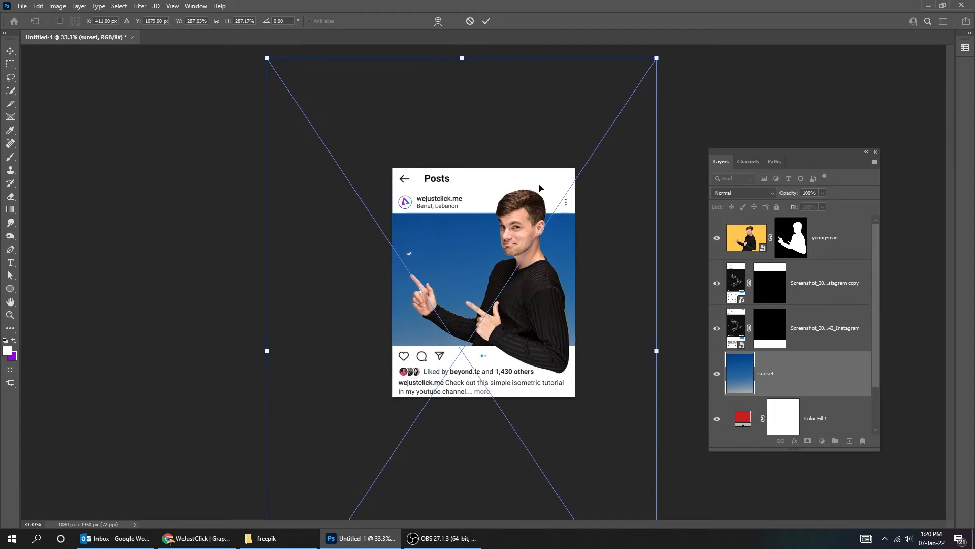
pyautogui.moveTo(656, 59); pyautogui.dragTo(661, 52)
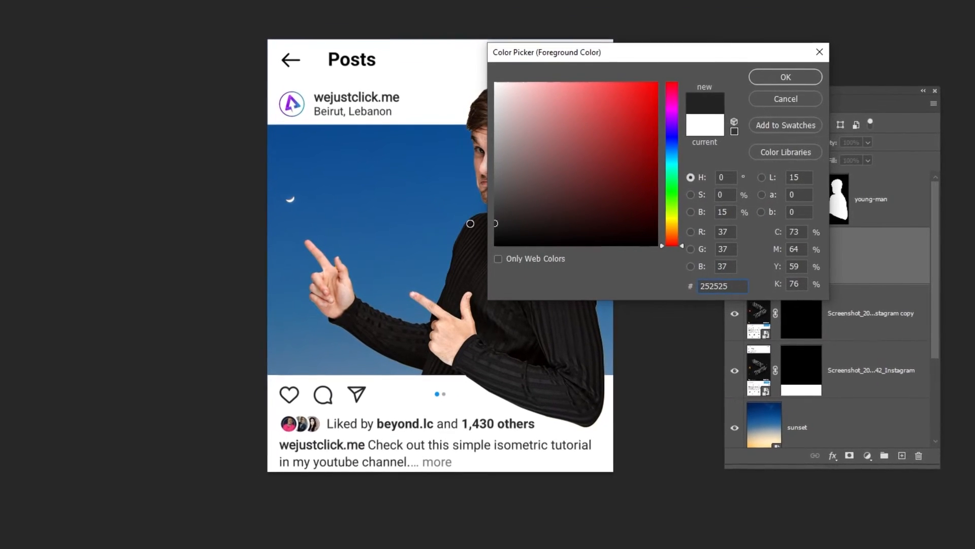
# Paint a soft #252525 shadow beneath the man's arm at lowered brush opacity
pyautogui.click(785, 77)
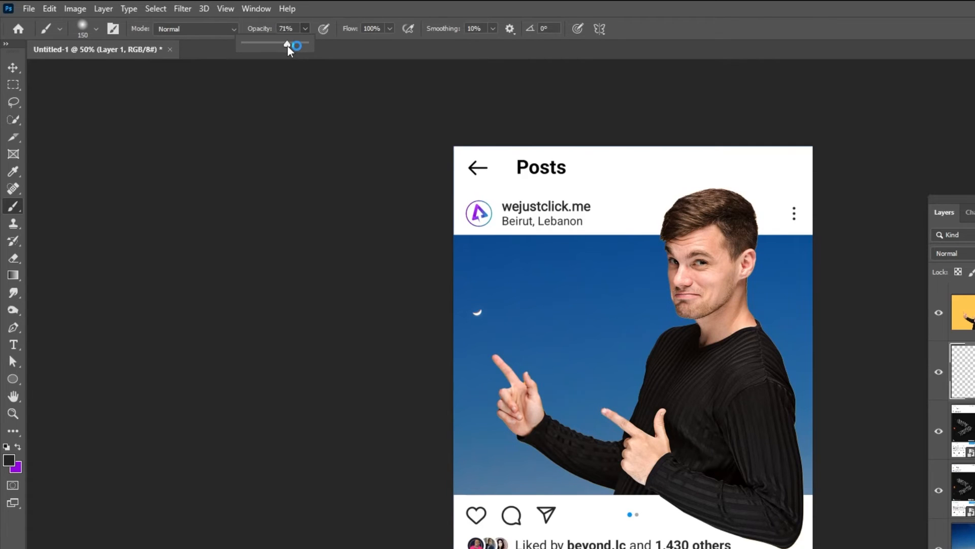
pyautogui.moveTo(292, 44); pyautogui.dragTo(278, 44)
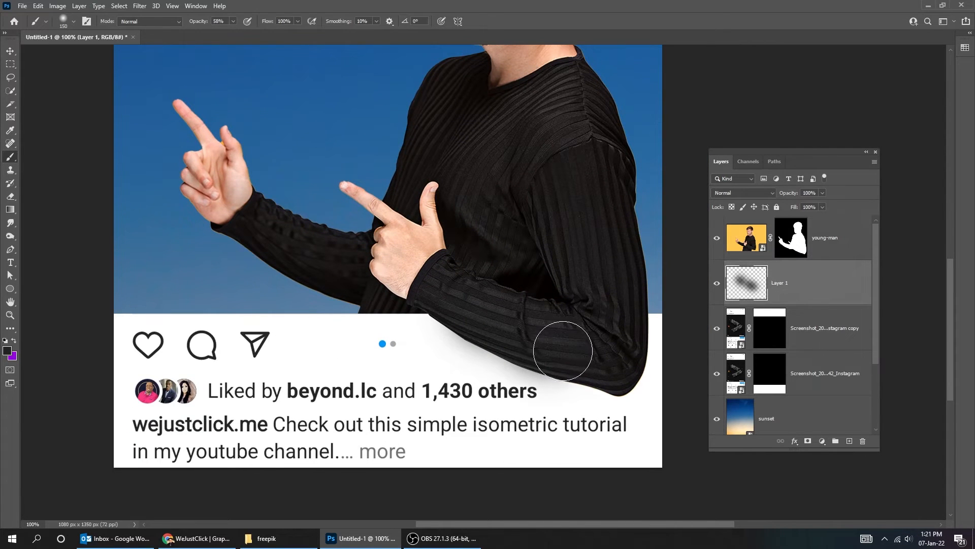
pyautogui.moveTo(563, 352); pyautogui.dragTo(610, 371)
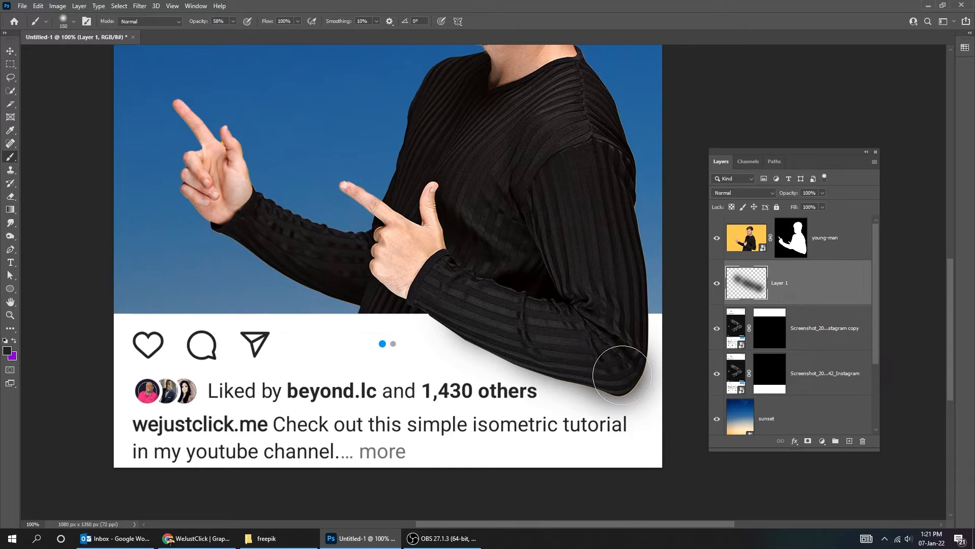
pyautogui.moveTo(614, 292)
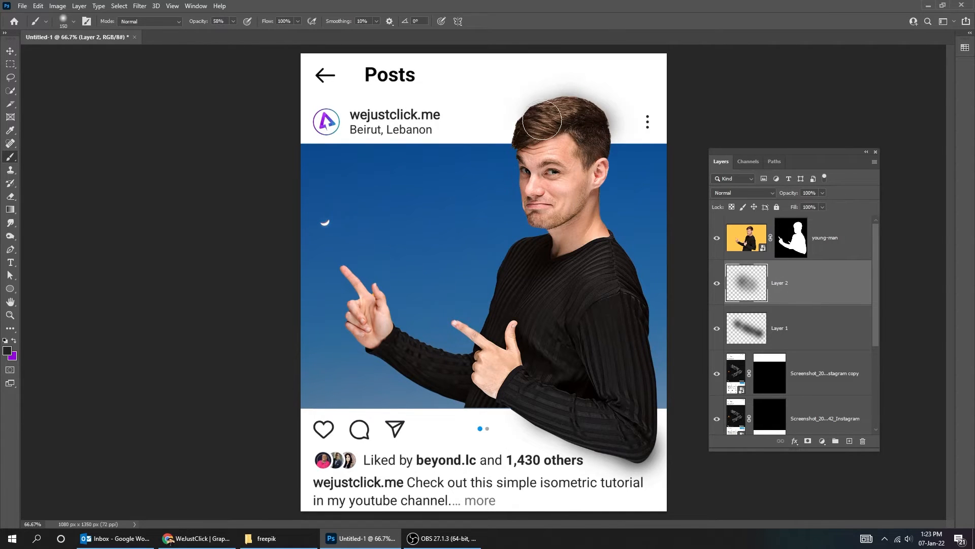
pyautogui.moveTo(588, 136)
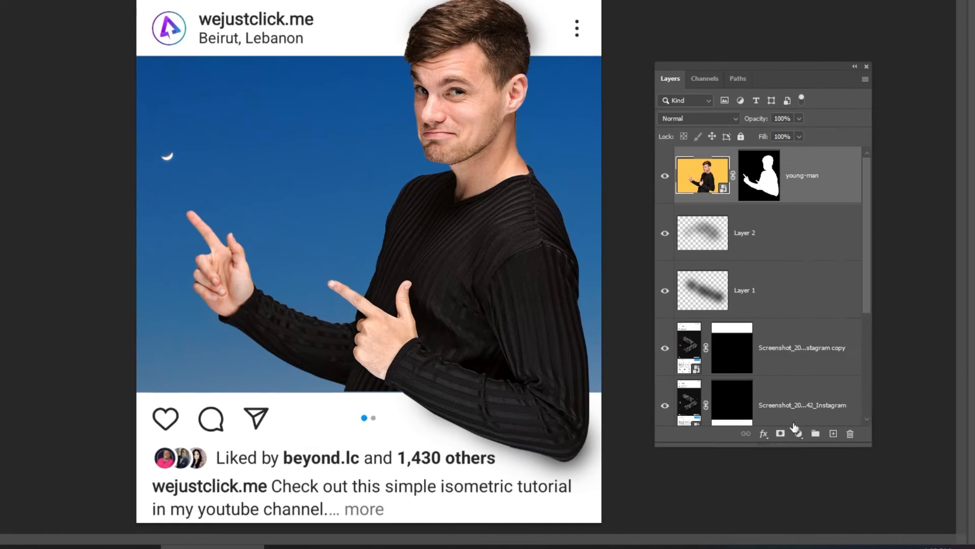
# Add a Hue/Saturation adjustment to the man, blended as Color Burn with reduced fill
pyautogui.click(780, 433)
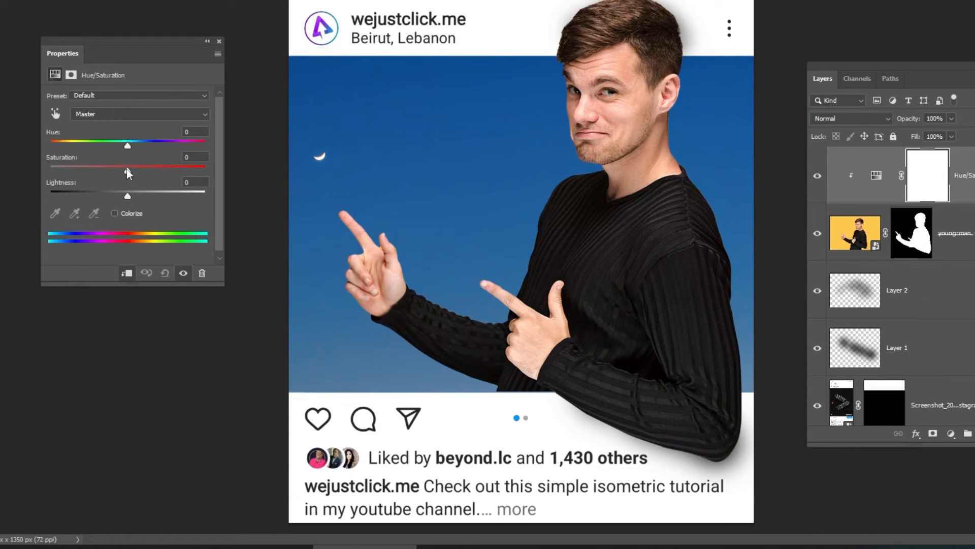
pyautogui.moveTo(128, 170); pyautogui.dragTo(204, 170)
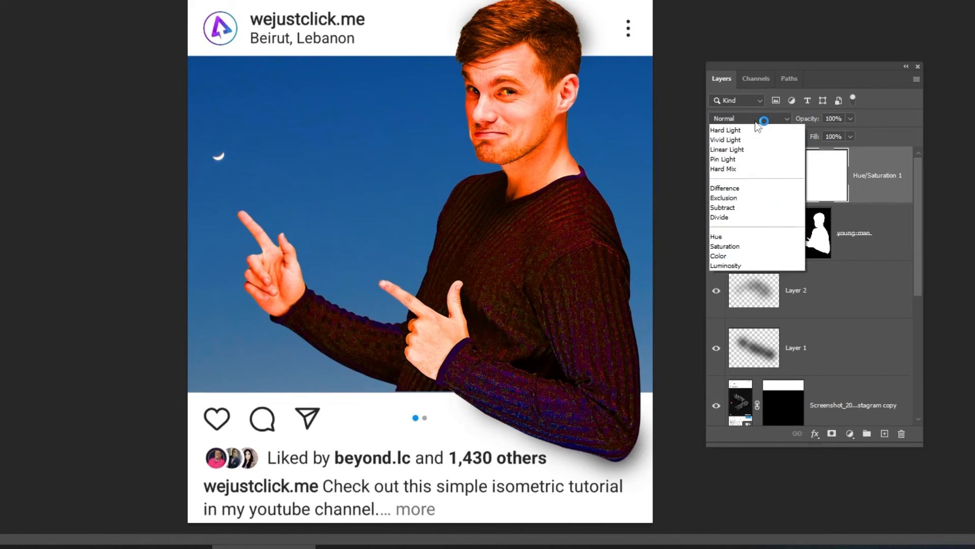
pyautogui.click(726, 177)
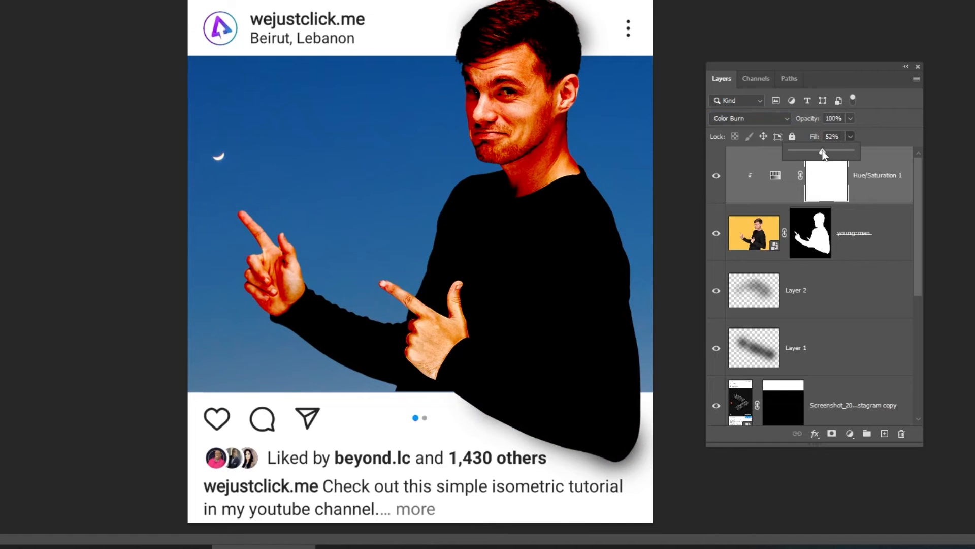
pyautogui.moveTo(821, 151); pyautogui.dragTo(801, 150)
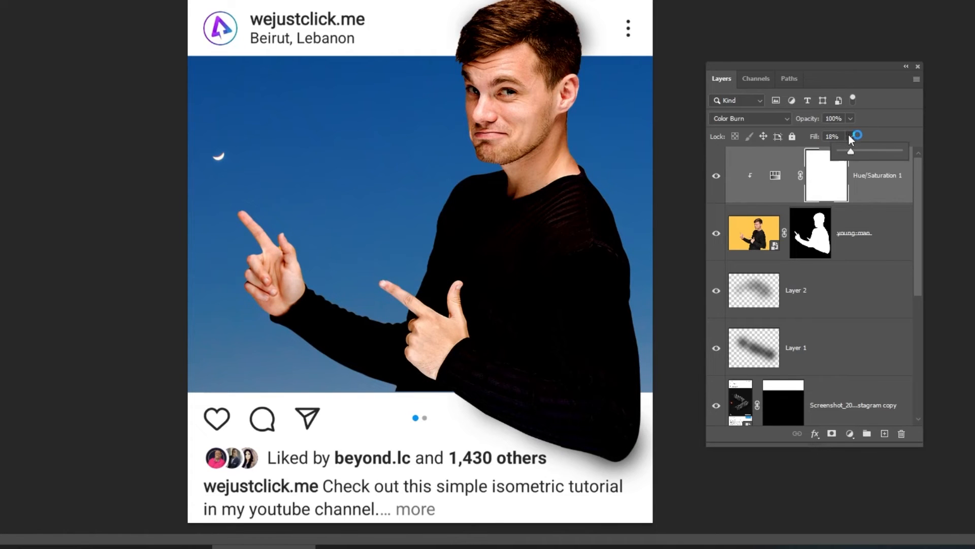
pyautogui.moveTo(857, 135); pyautogui.dragTo(842, 153)
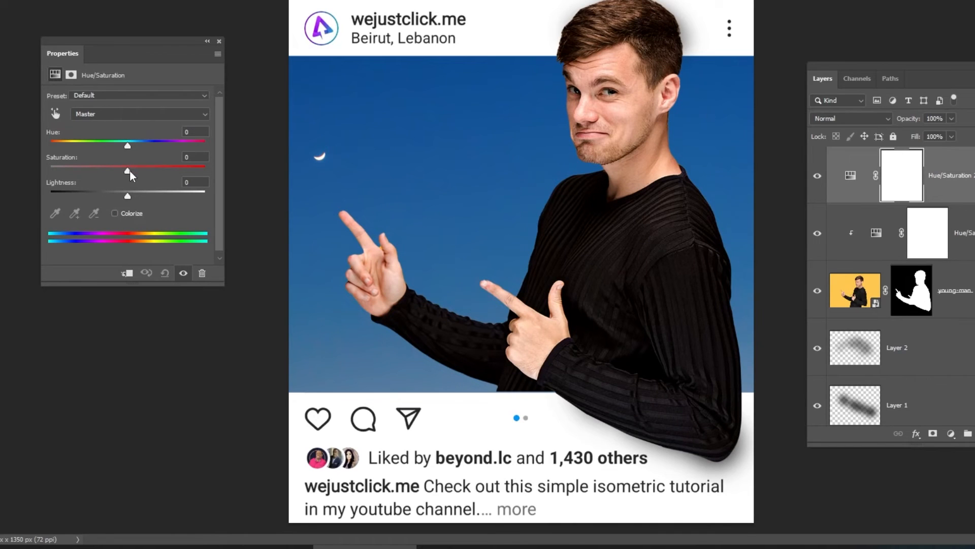
# Change the second adjustment's saturation, blend it as Color Dodge, and lower its fill
pyautogui.moveTo(127, 170); pyautogui.dragTo(204, 171)
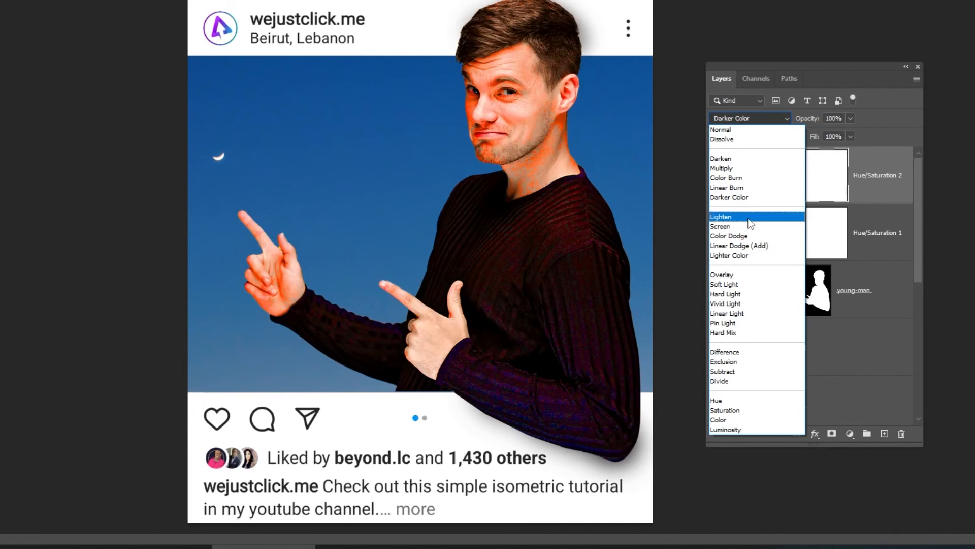
pyautogui.click(730, 236)
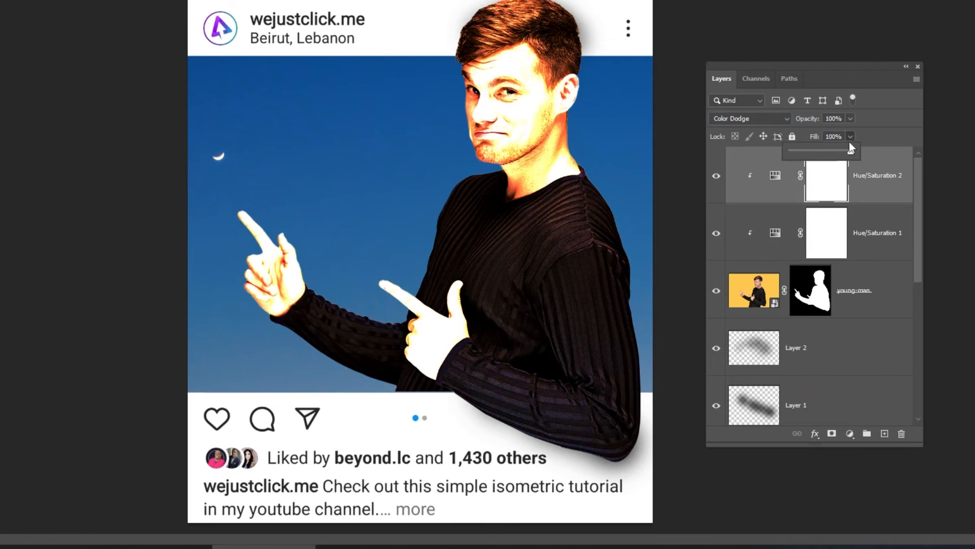
pyautogui.moveTo(852, 151); pyautogui.dragTo(798, 154)
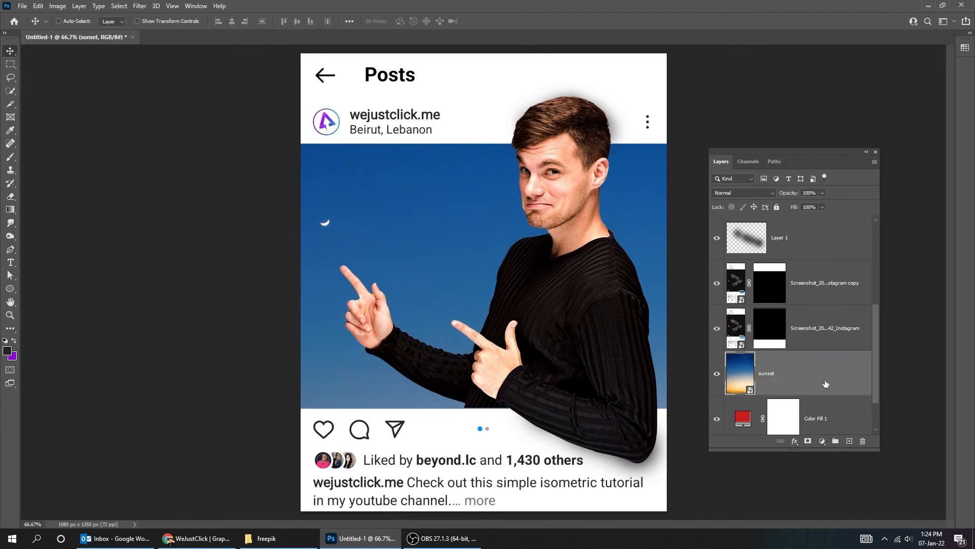
# Add a sky Hue/Saturation at +100 saturation, Color Burn blending, 7% fill
pyautogui.click(822, 440)
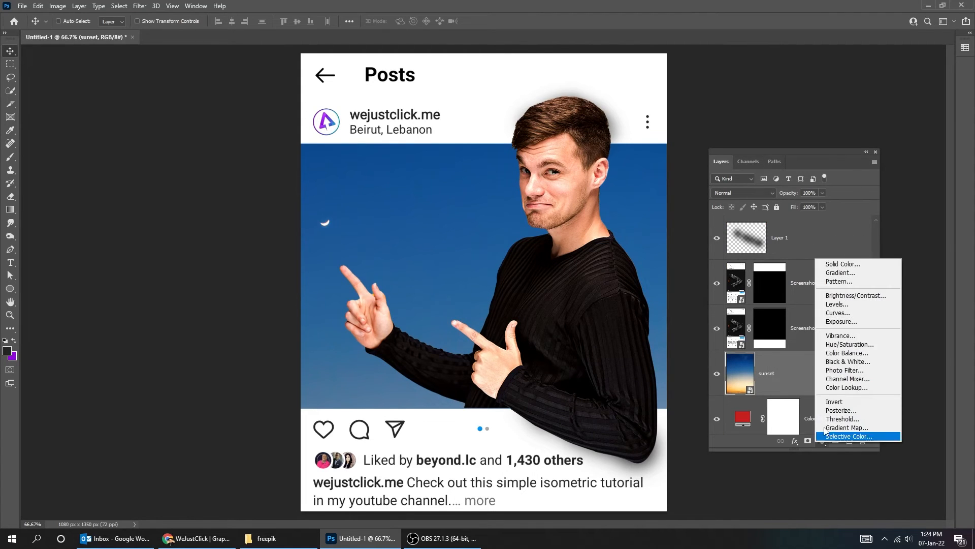
pyautogui.click(849, 344)
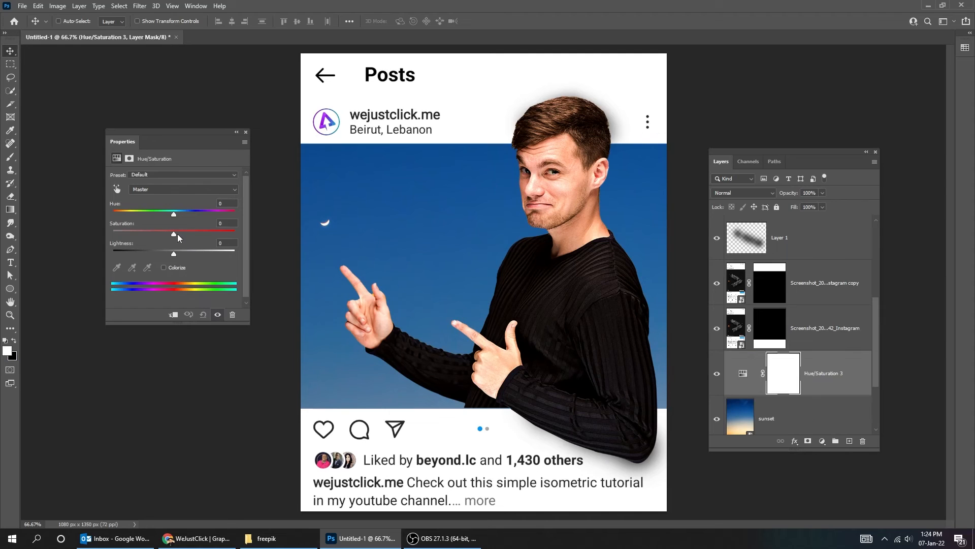
pyautogui.moveTo(174, 233); pyautogui.dragTo(216, 233)
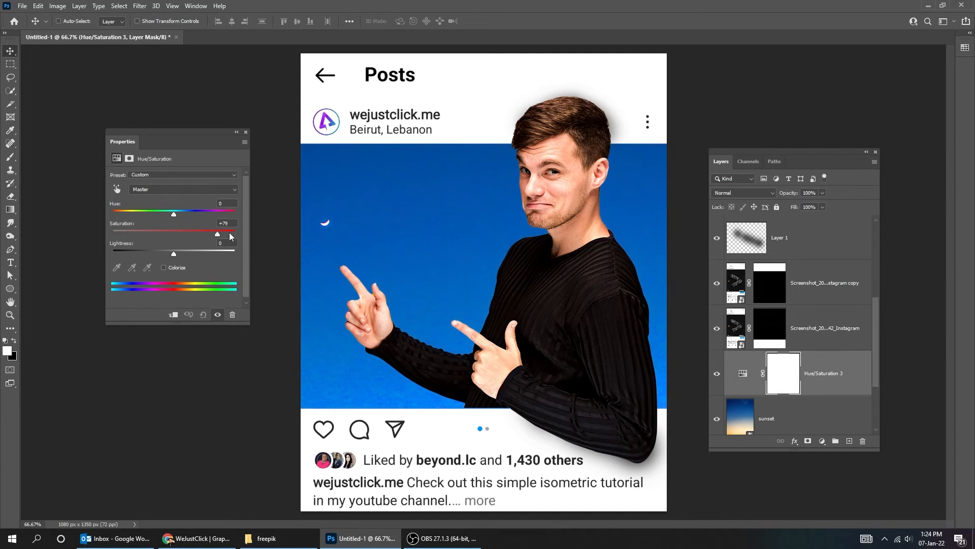
pyautogui.moveTo(217, 234); pyautogui.dragTo(235, 234)
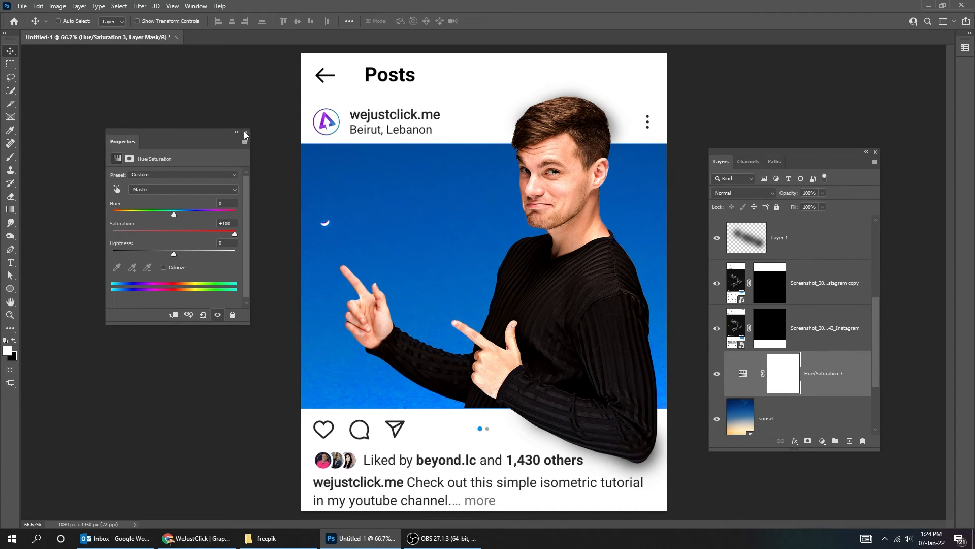
pyautogui.click(245, 133)
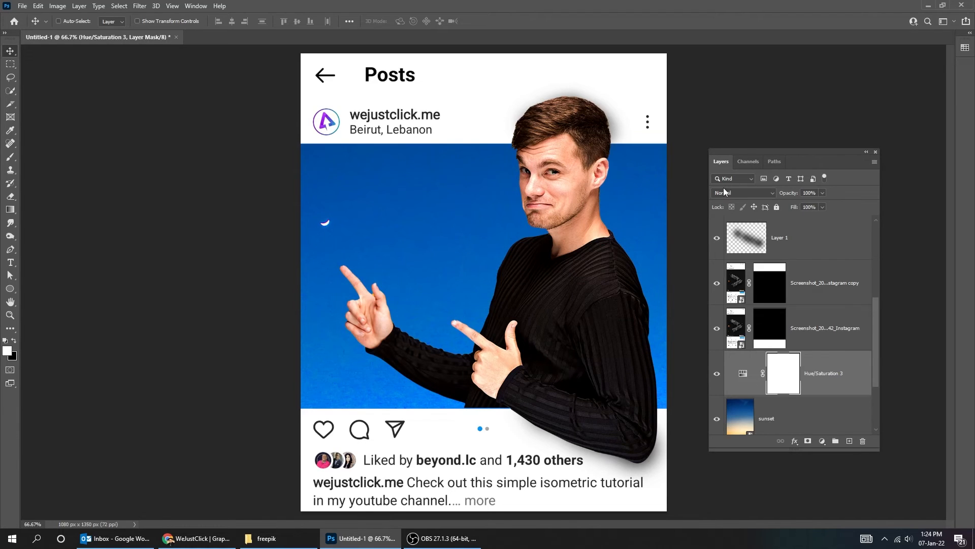
pyautogui.click(742, 192)
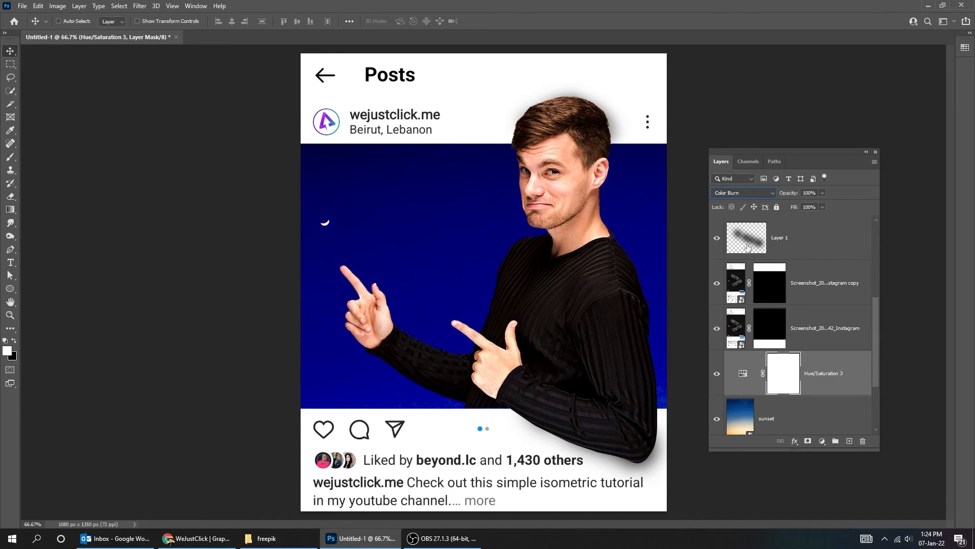
pyautogui.moveTo(823, 218); pyautogui.dragTo(794, 218)
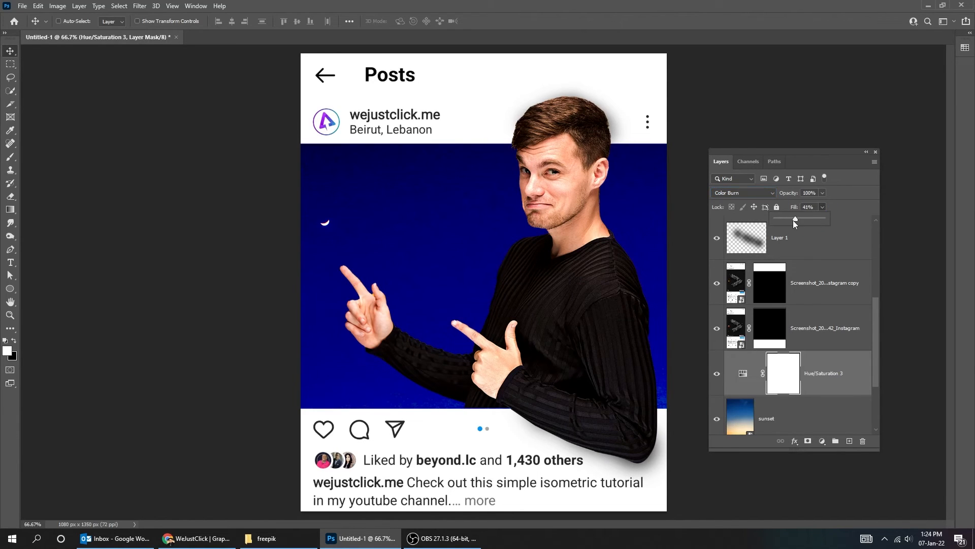
pyautogui.moveTo(794, 218); pyautogui.dragTo(778, 219)
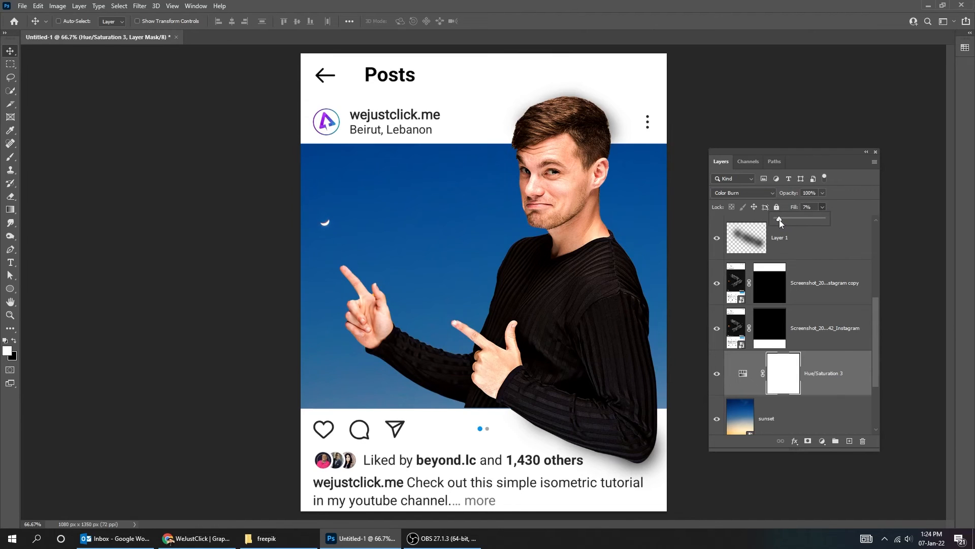
pyautogui.click(822, 441)
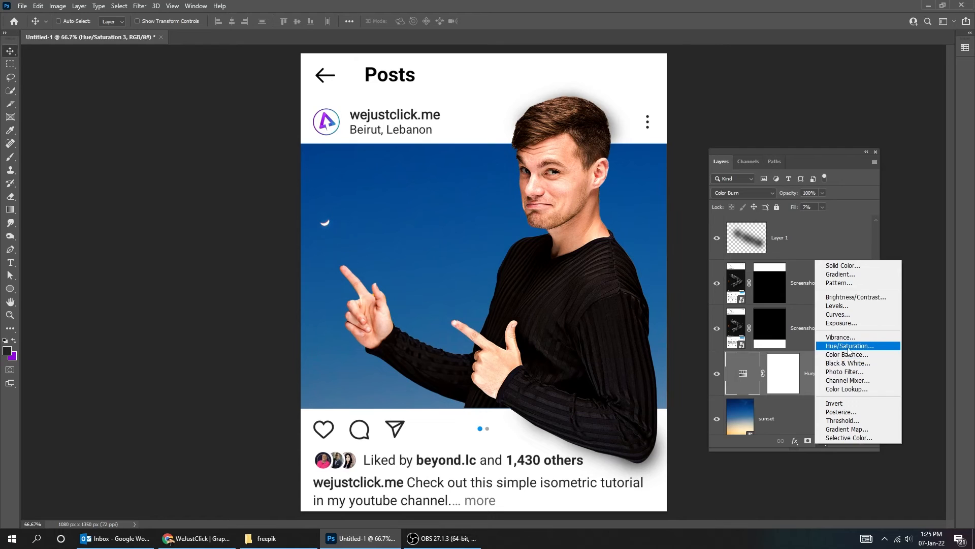
# Add a Hue/Saturation adjustment above the sky's Color Burn layer and choose its blend mode
pyautogui.click(849, 345)
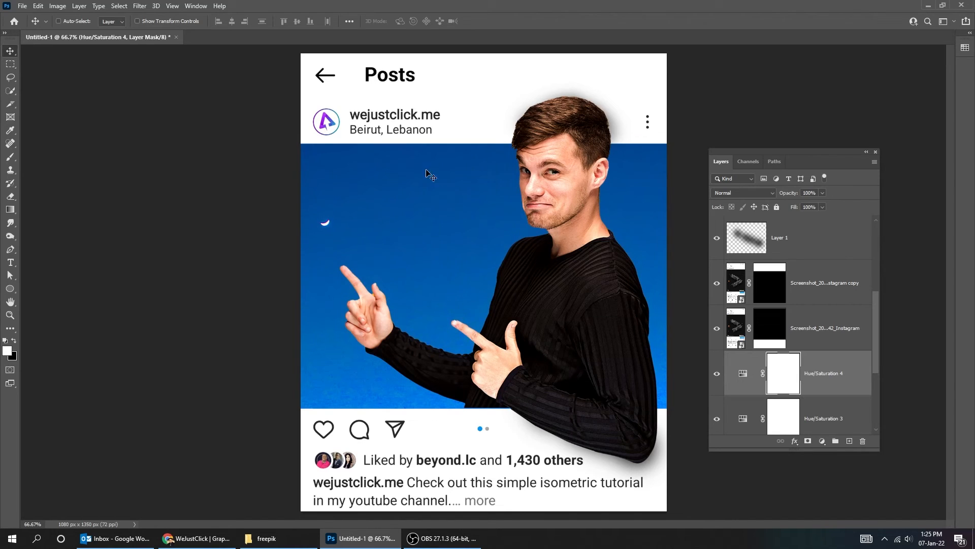
pyautogui.click(742, 192)
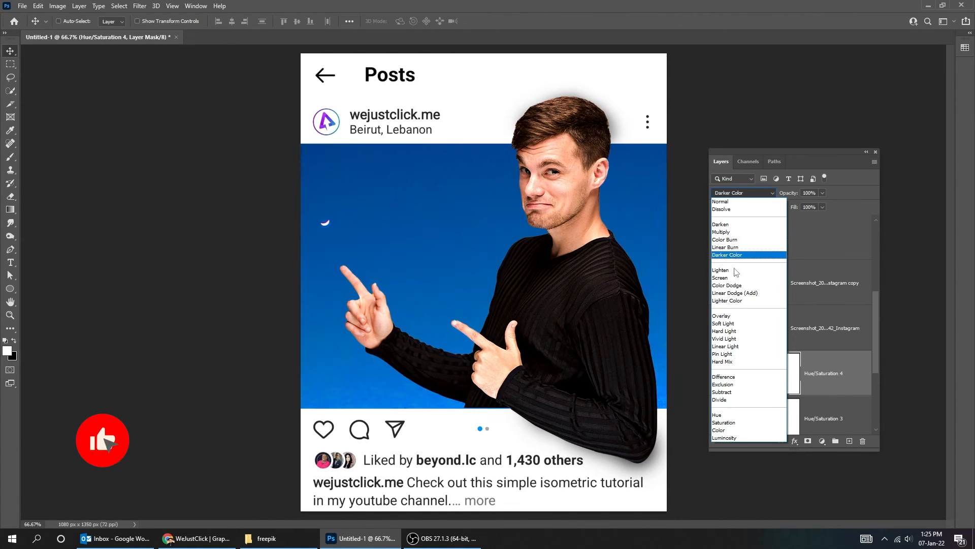
pyautogui.click(727, 285)
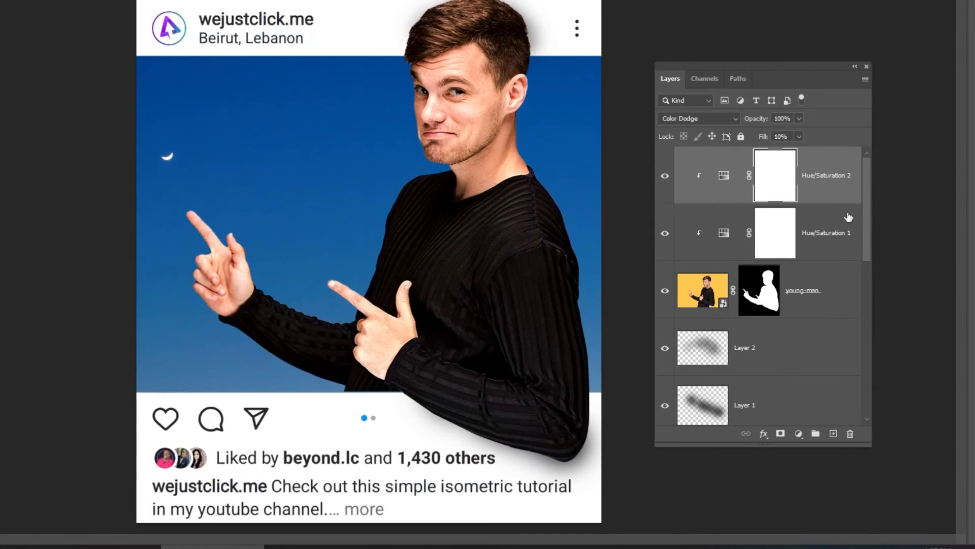
# Clip a black-to-white Gradient Map to the man at 88% fill, then hide panels
pyautogui.click(798, 433)
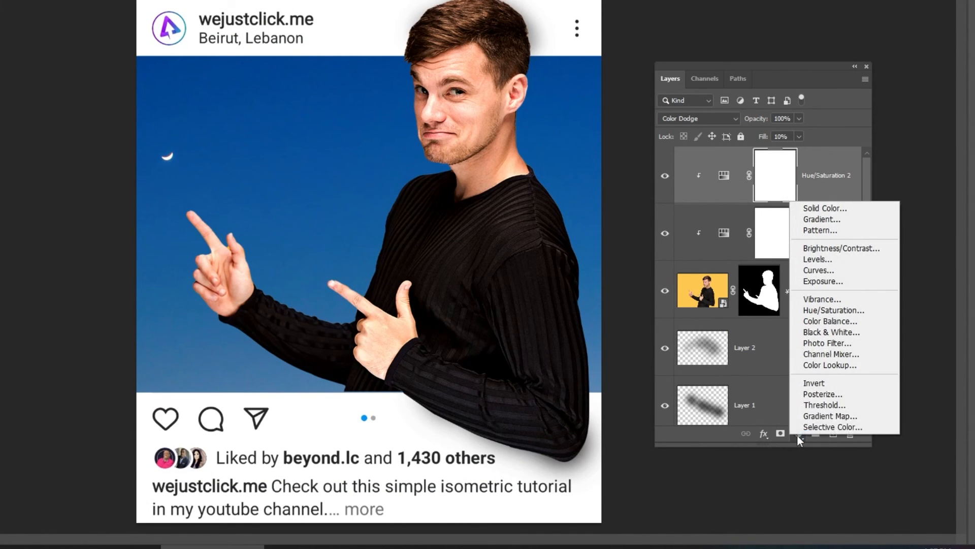
pyautogui.click(831, 416)
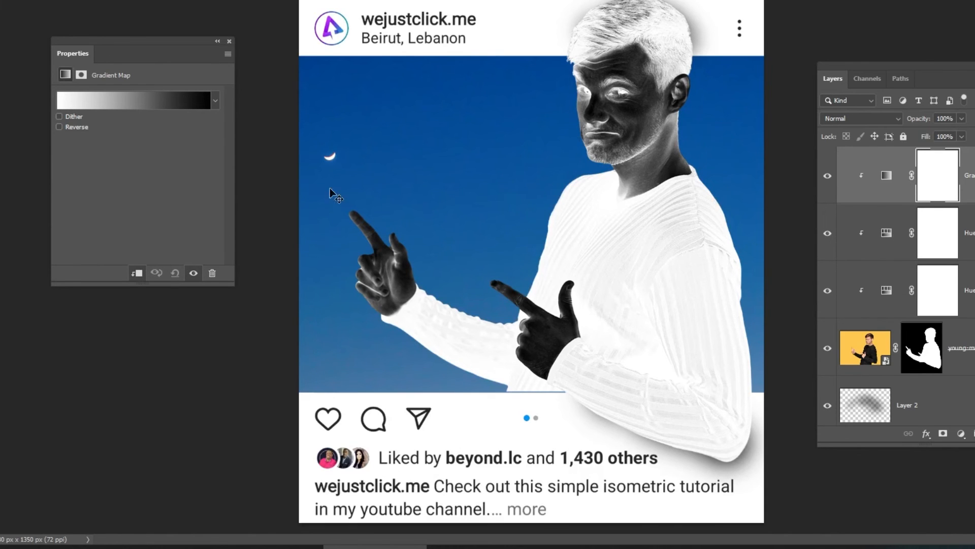
pyautogui.click(136, 100)
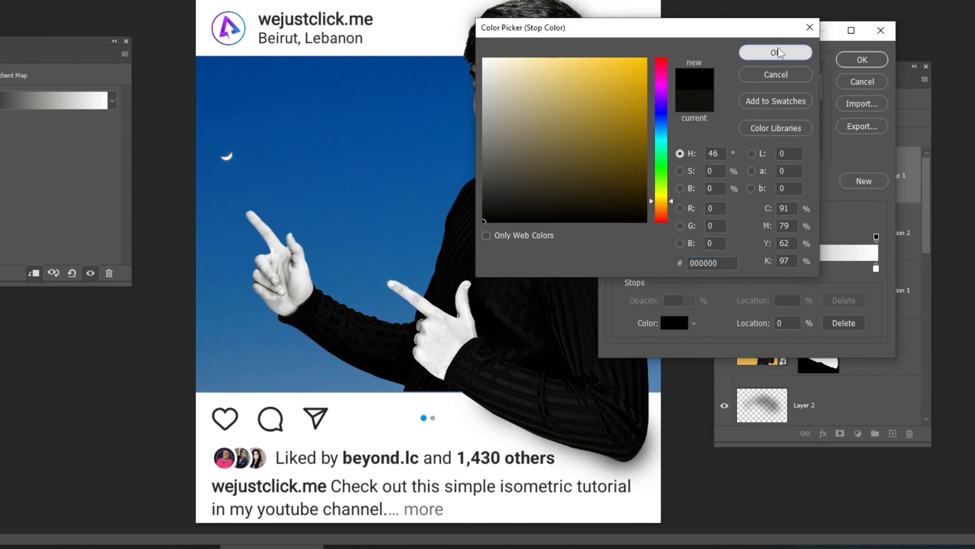
pyautogui.click(775, 53)
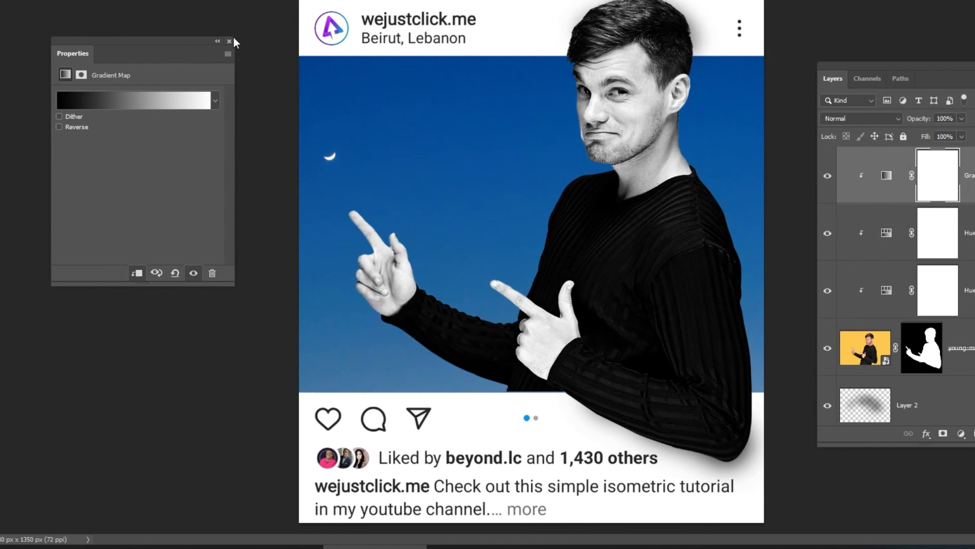
pyautogui.click(229, 40)
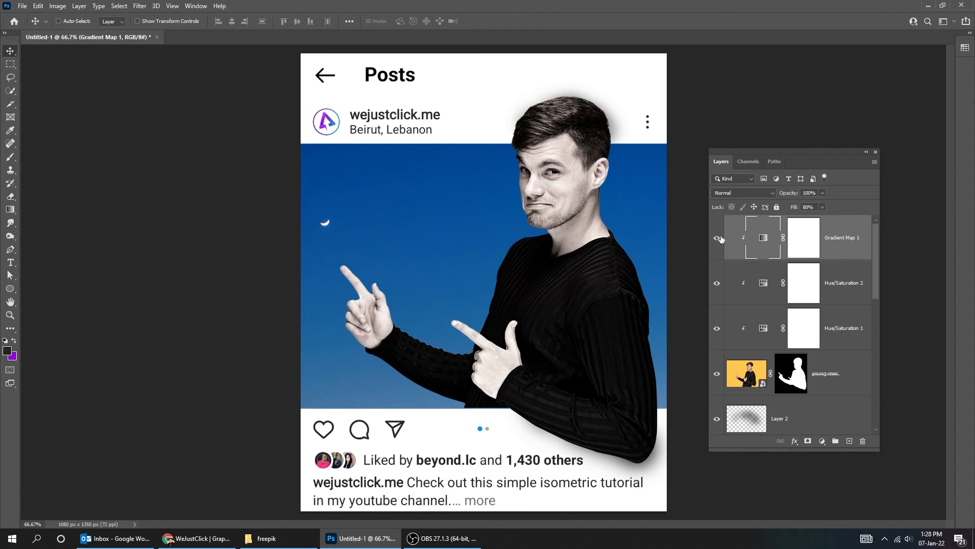
pyautogui.click(822, 208)
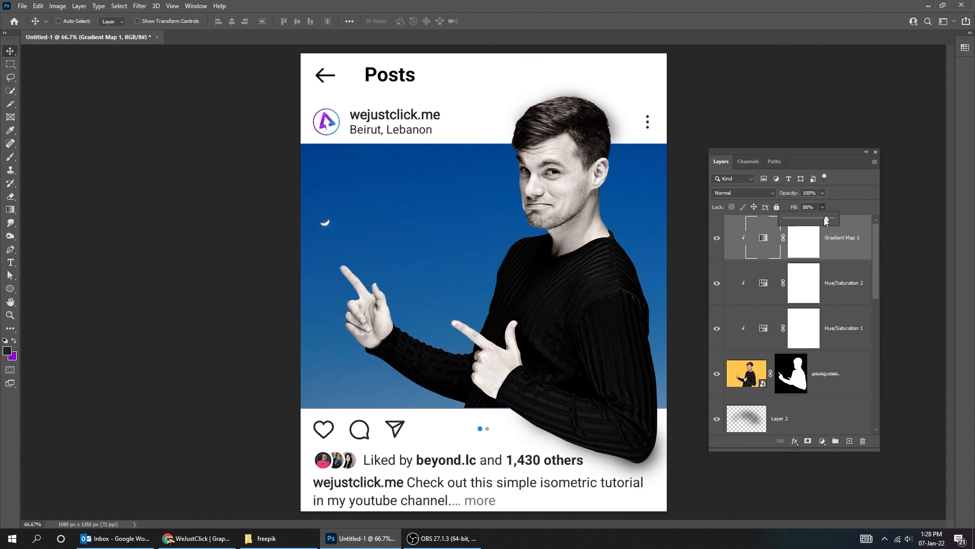
pyautogui.press('Tab')
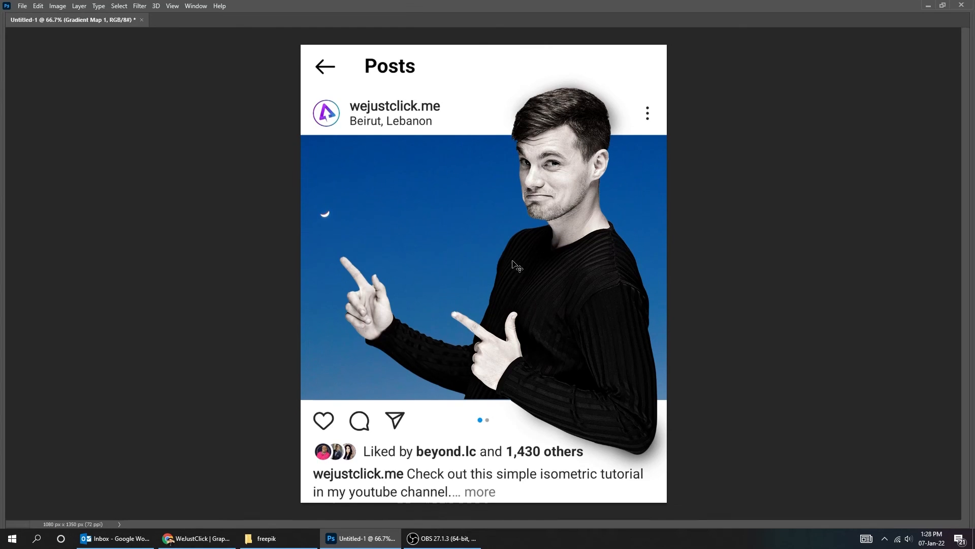
# Use Save for Web (Legacy) to save a quality-100 JPEG in the freepik folder
pyautogui.click(22, 6)
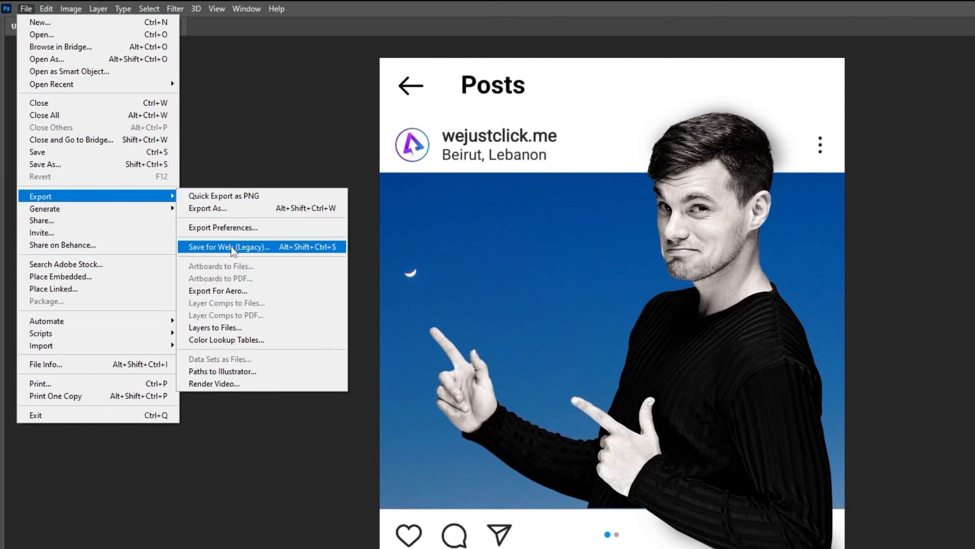
pyautogui.click(229, 247)
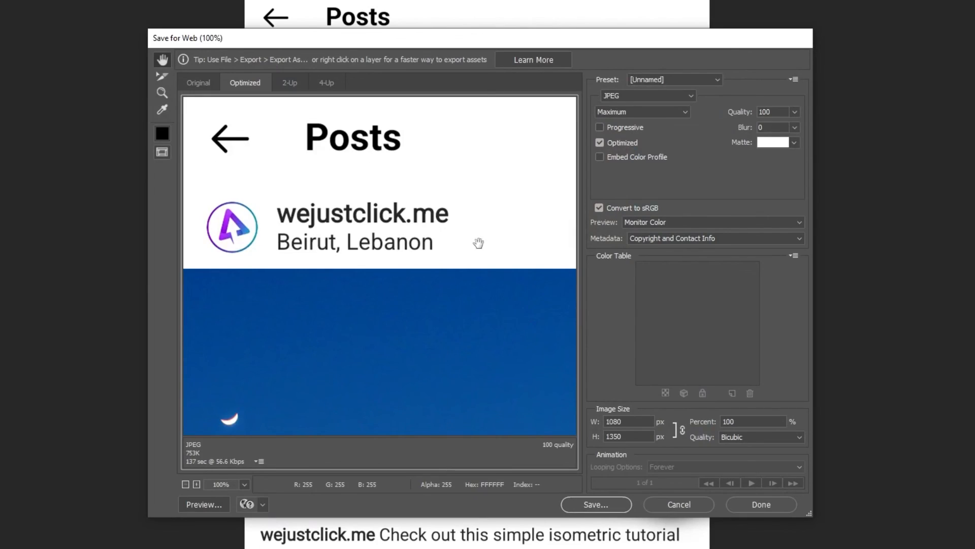
pyautogui.click(647, 95)
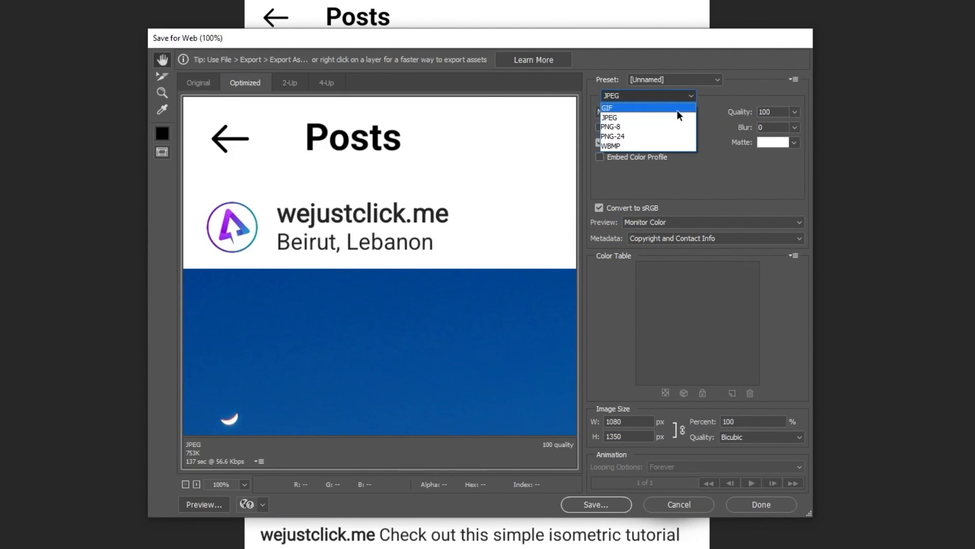
pyautogui.click(609, 117)
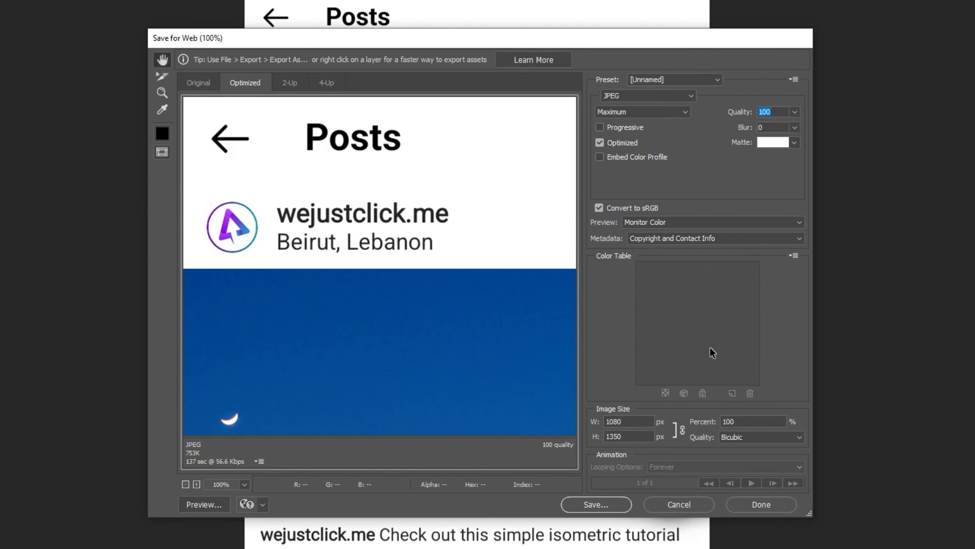
pyautogui.click(595, 504)
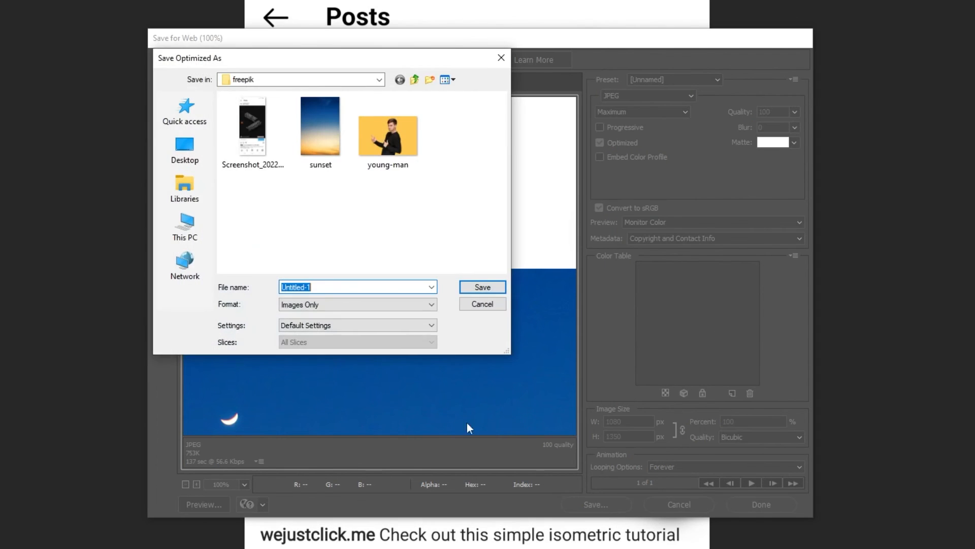
pyautogui.click(482, 286)
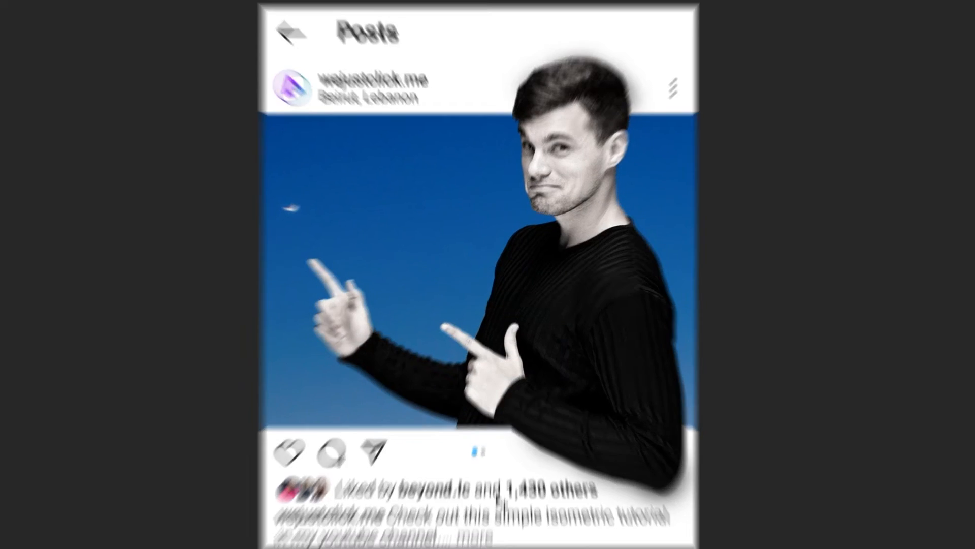